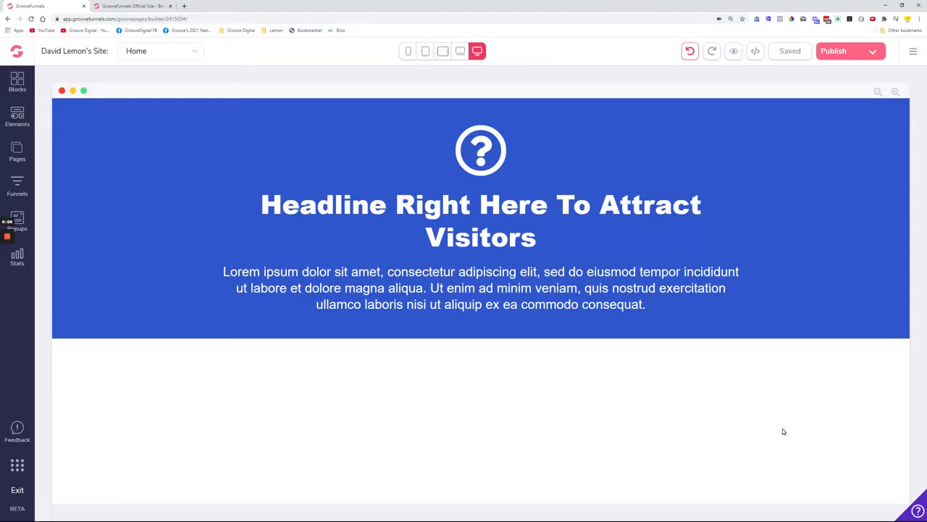
# Select the question-mark icon above the hero headline and open its fa-icon settings
pyautogui.click(480, 150)
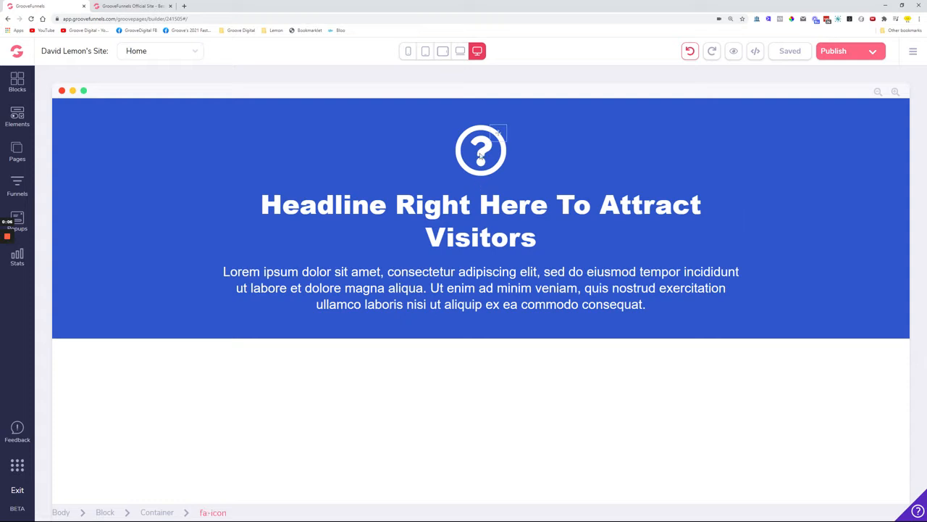
pyautogui.click(480, 150)
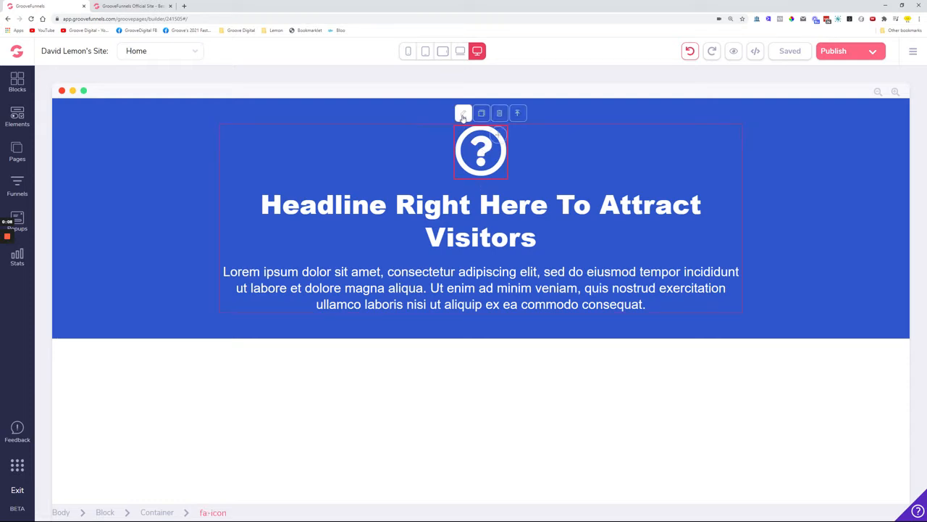
pyautogui.click(463, 113)
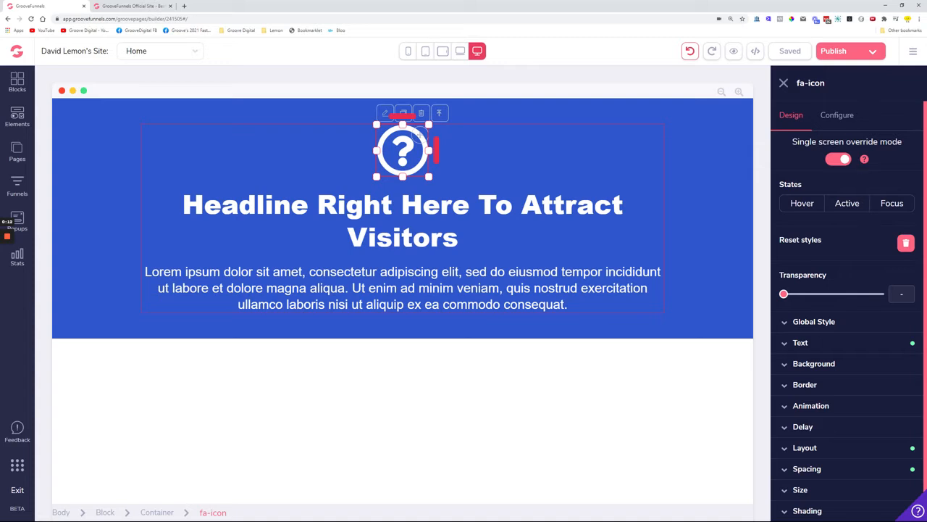
pyautogui.click(837, 116)
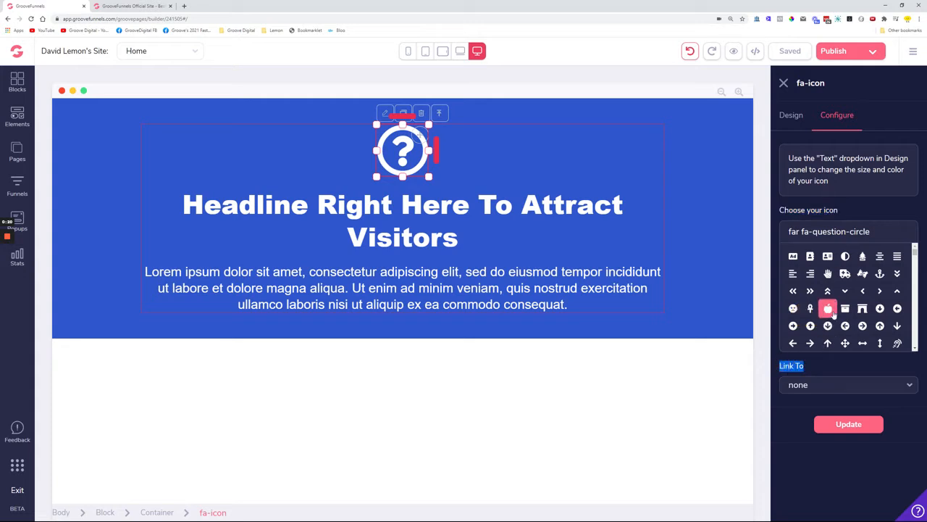
pyautogui.click(828, 308)
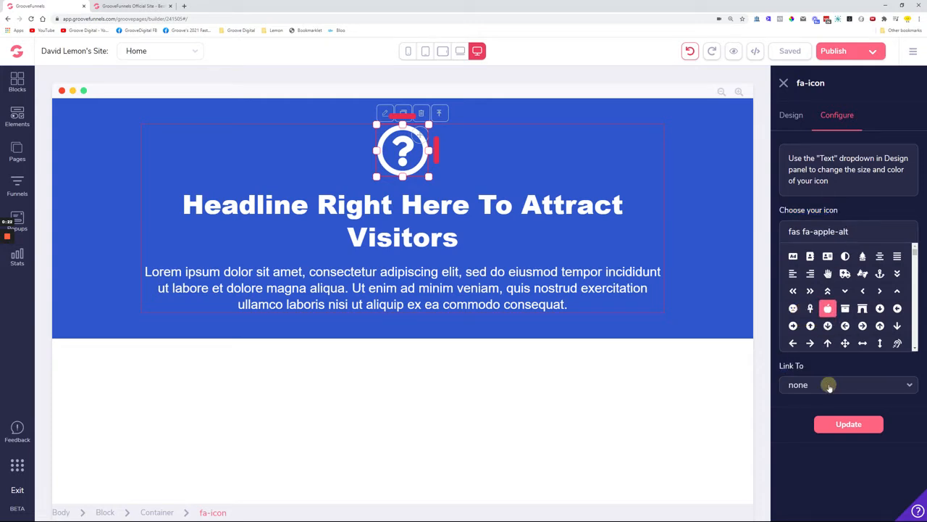
pyautogui.click(846, 385)
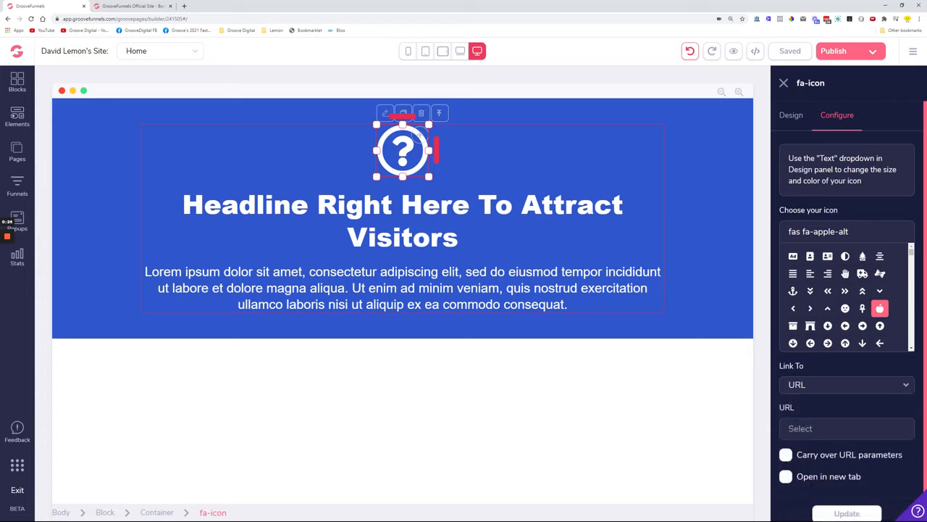
pyautogui.write('https://groovefunnels.com/')
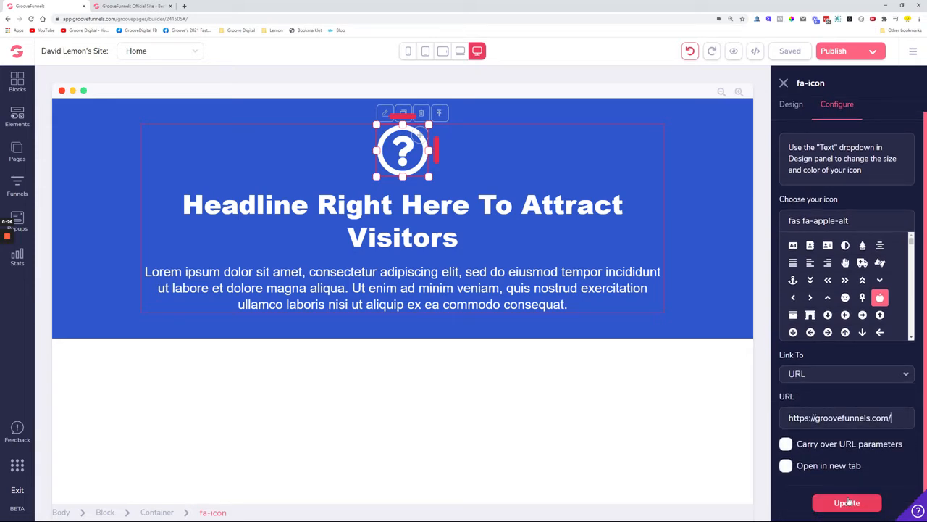
pyautogui.click(846, 502)
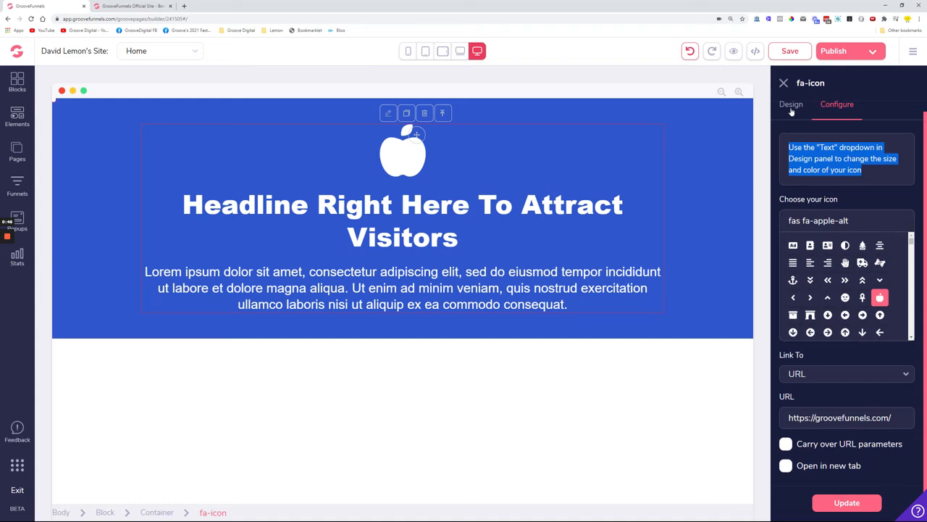
# Enlarge the apple icon to 4.5rem and colour it green (#18CD5E)
pyautogui.click(791, 103)
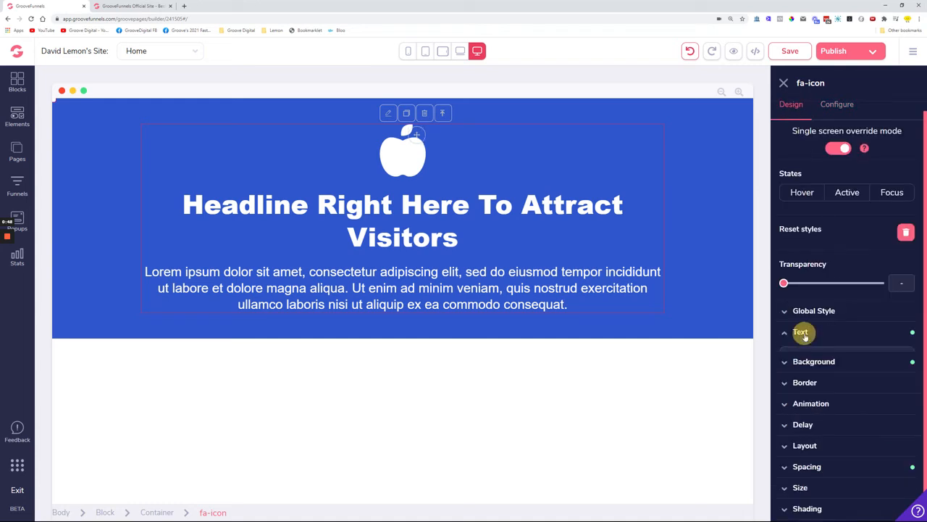
pyautogui.click(800, 332)
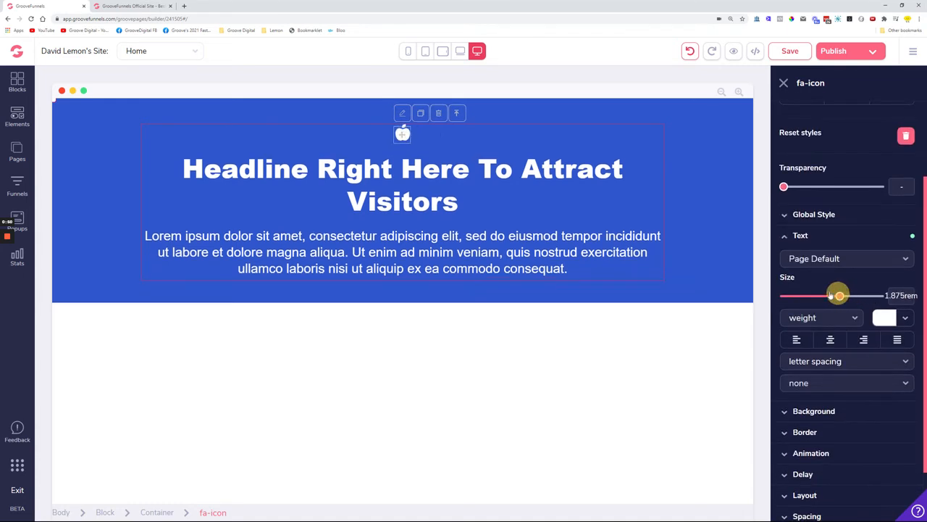
pyautogui.moveTo(838, 294); pyautogui.dragTo(858, 295)
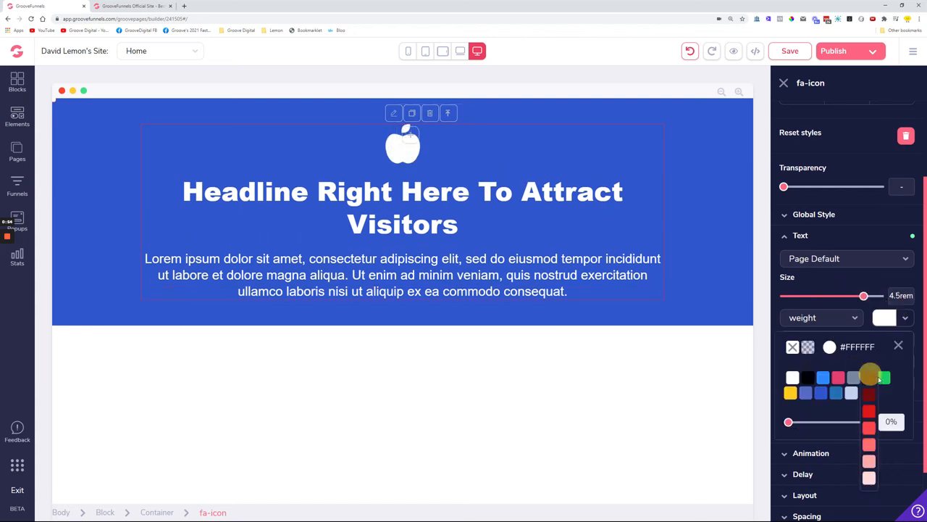
pyautogui.click(884, 377)
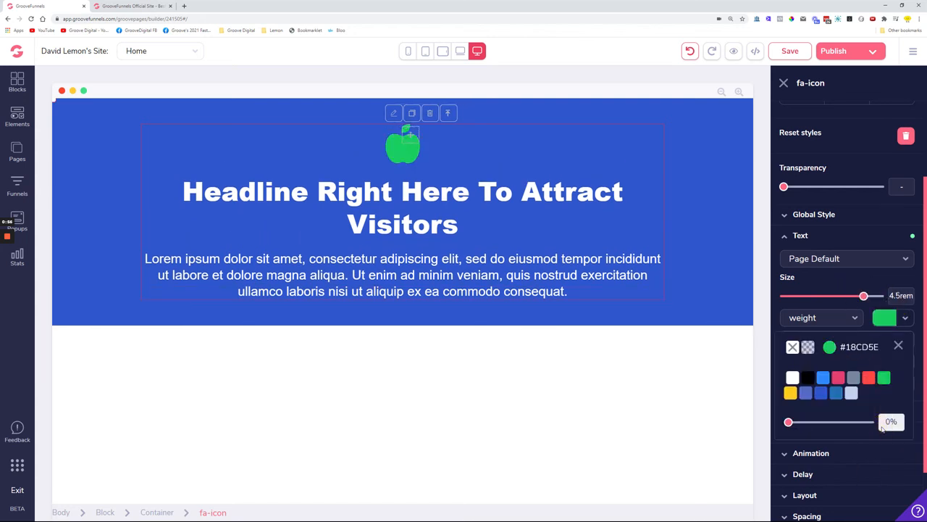
pyautogui.moveTo(864, 295); pyautogui.dragTo(815, 296)
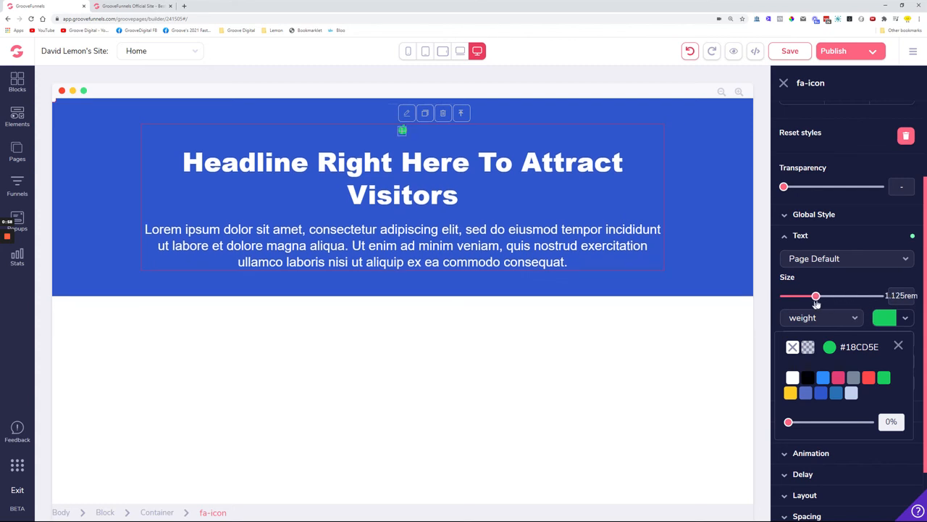
pyautogui.moveTo(816, 296); pyautogui.dragTo(863, 296)
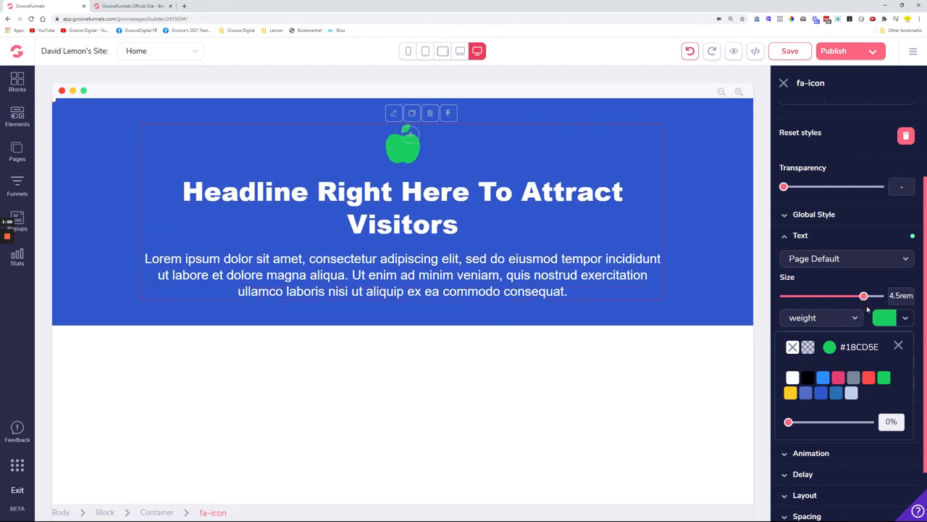